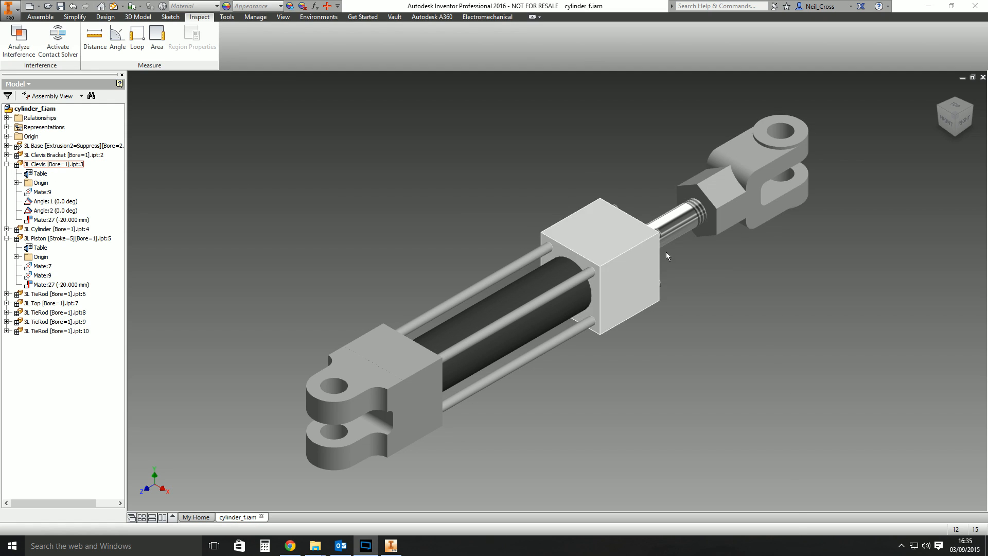
Step: Create a new empty assembly (Assembly9) from the Application Menu's New > Assembly
{"action": "scroll", "scroll_direction": "down", "scroll_amount": 3}
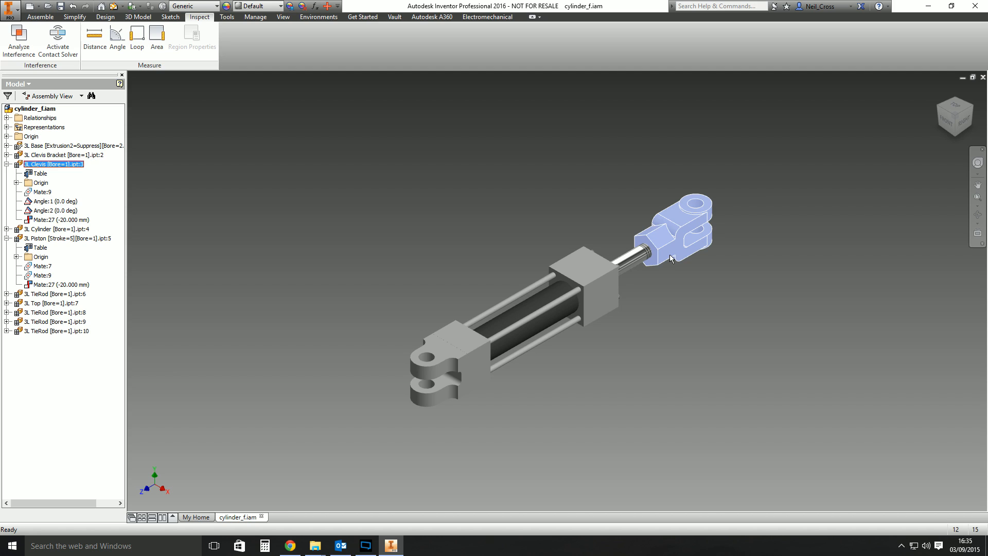
{"action": "mouse_move", "coordinate": [686, 260]}
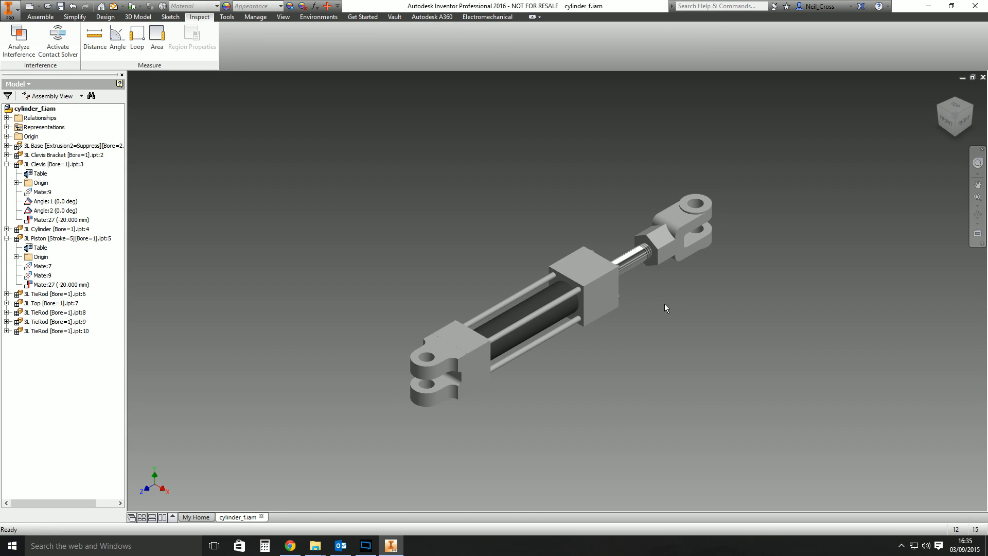
{"action": "mouse_move", "coordinate": [676, 285]}
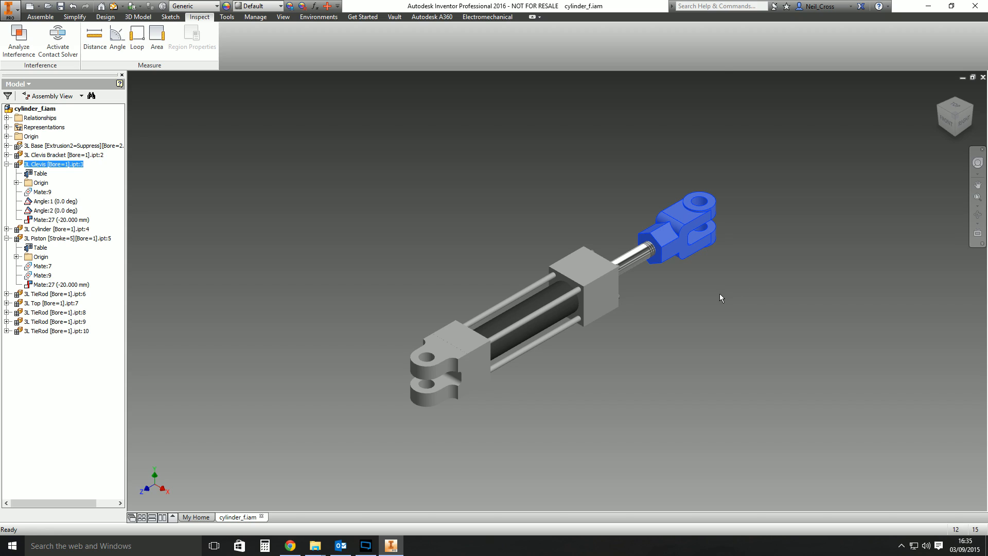
{"action": "mouse_move", "coordinate": [681, 288]}
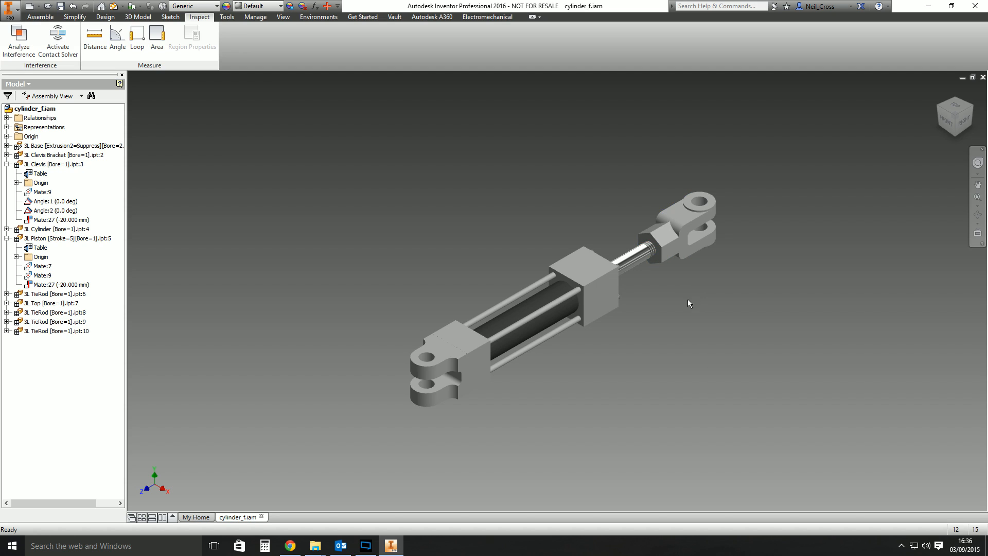
{"action": "left_click", "coordinate": [10, 7]}
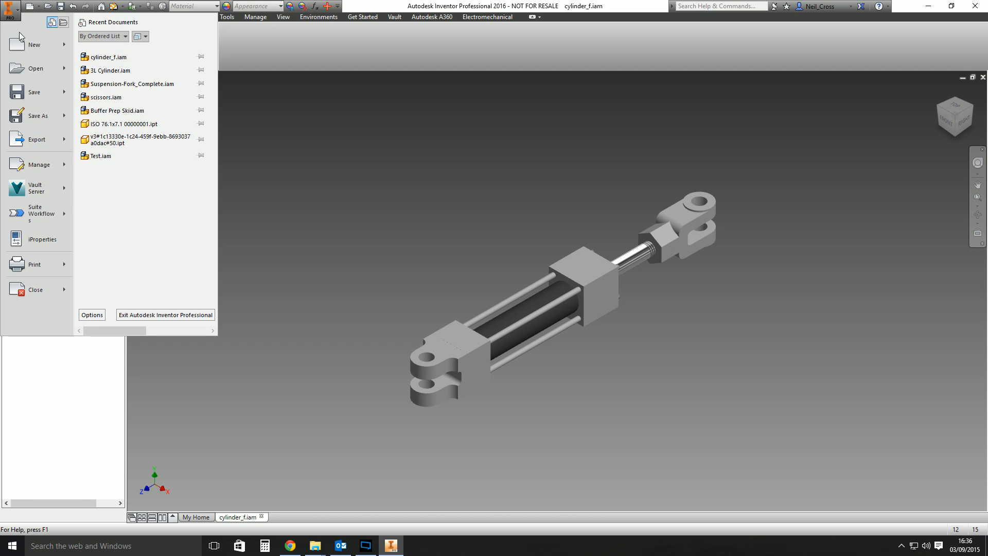
{"action": "left_click", "coordinate": [34, 44]}
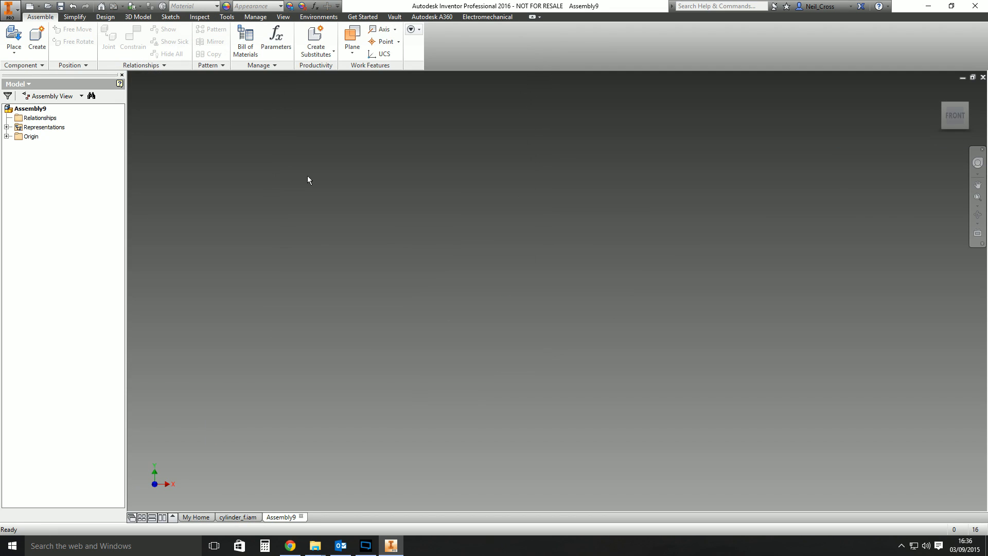
{"action": "mouse_move", "coordinate": [338, 267]}
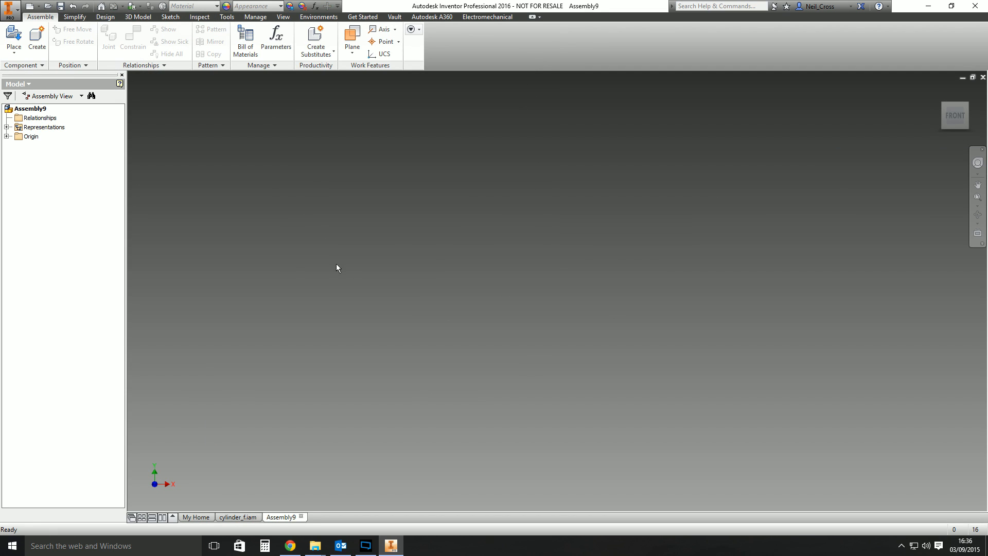
{"action": "mouse_move", "coordinate": [326, 278]}
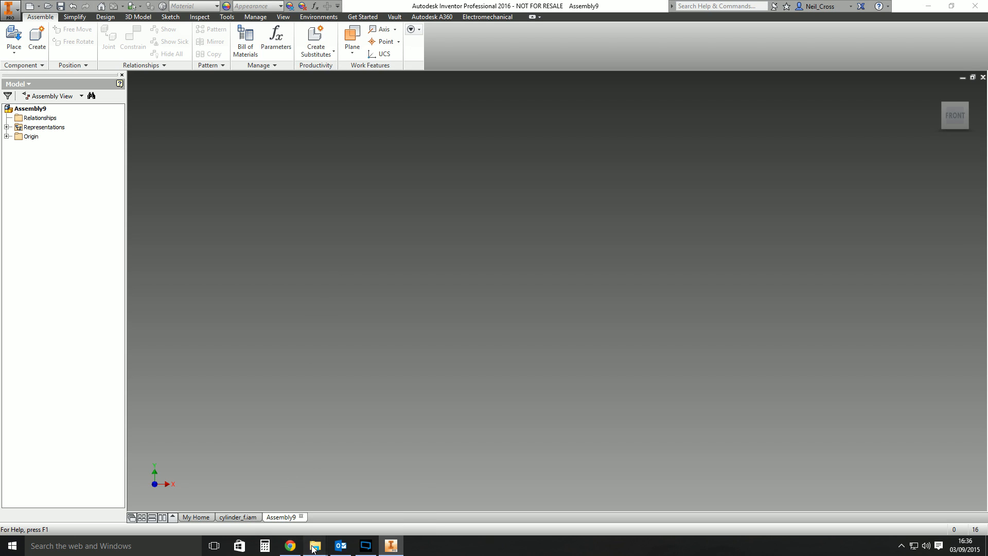
Step: Place cylinder_f.iam from the Purchased Parts folder into Assembly9 as cylinder_f:1
{"action": "left_click", "coordinate": [315, 545]}
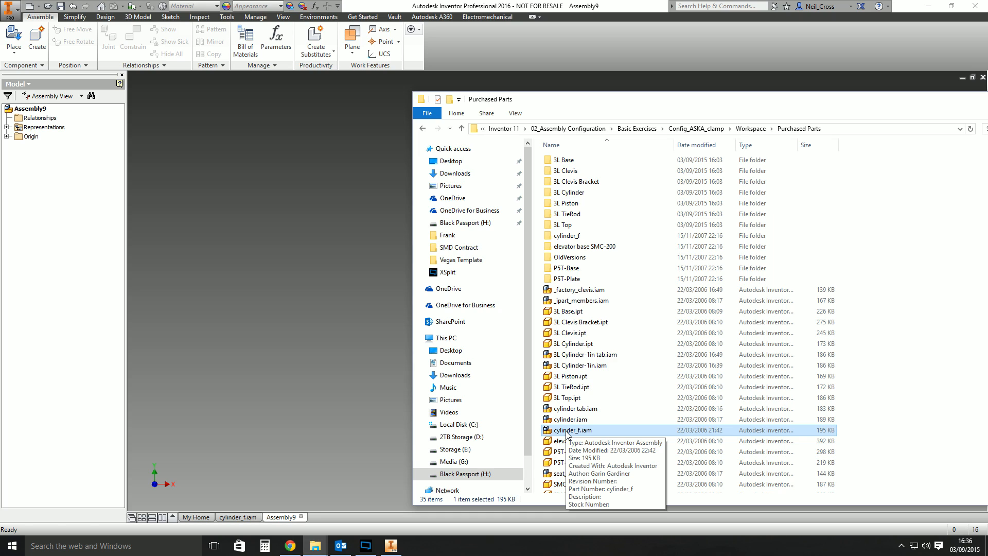
{"action": "double_click", "coordinate": [570, 430]}
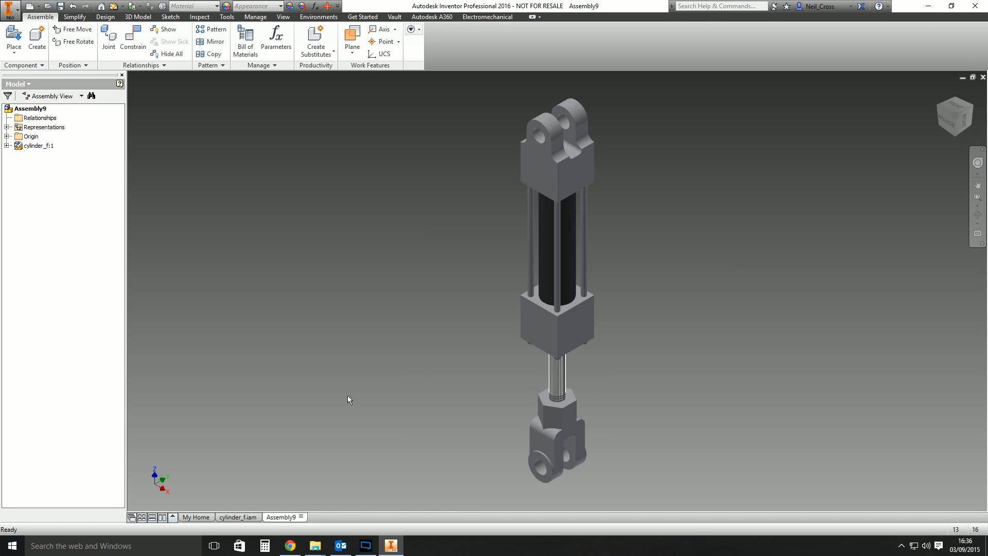
{"action": "mouse_move", "coordinate": [399, 223]}
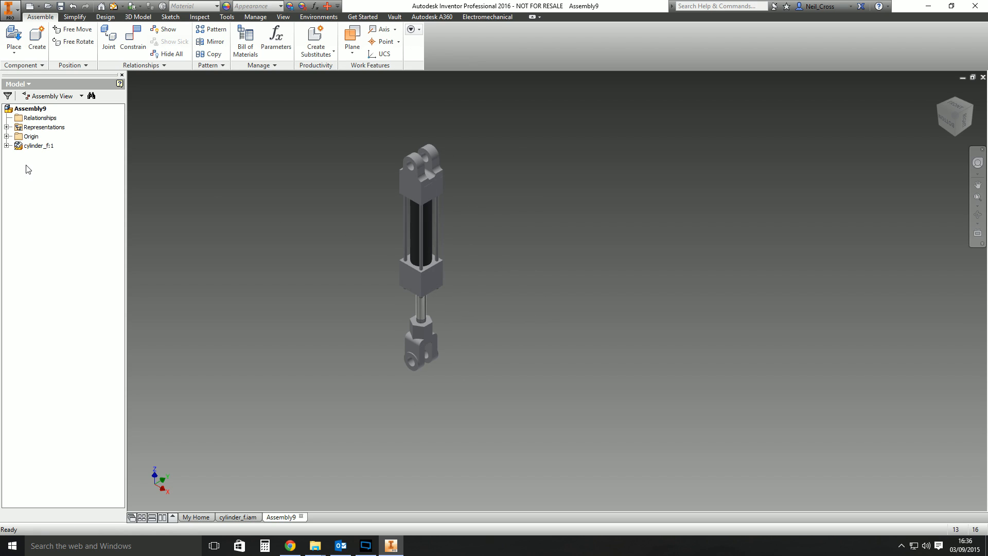
{"action": "left_click", "coordinate": [40, 145]}
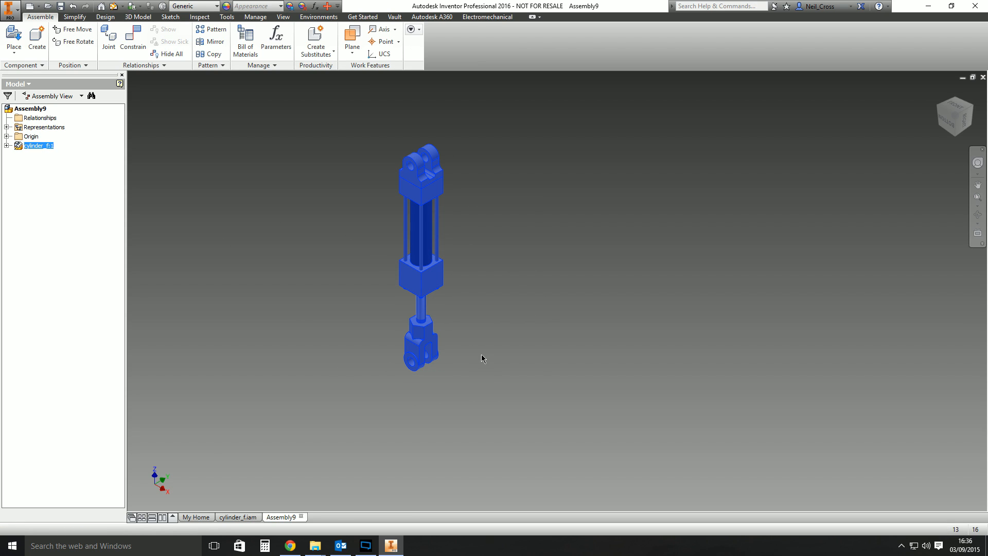
{"action": "mouse_move", "coordinate": [428, 360]}
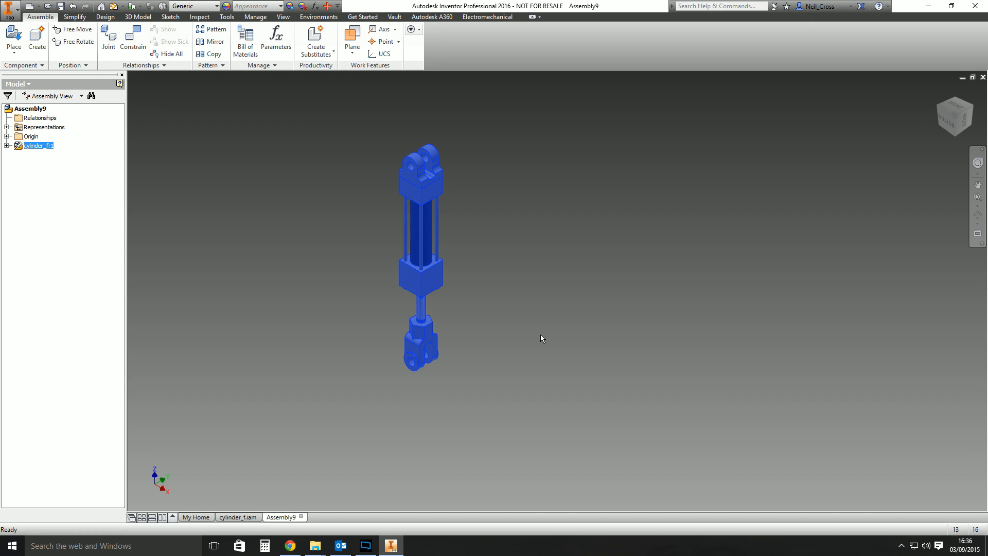
{"action": "mouse_move", "coordinate": [597, 325]}
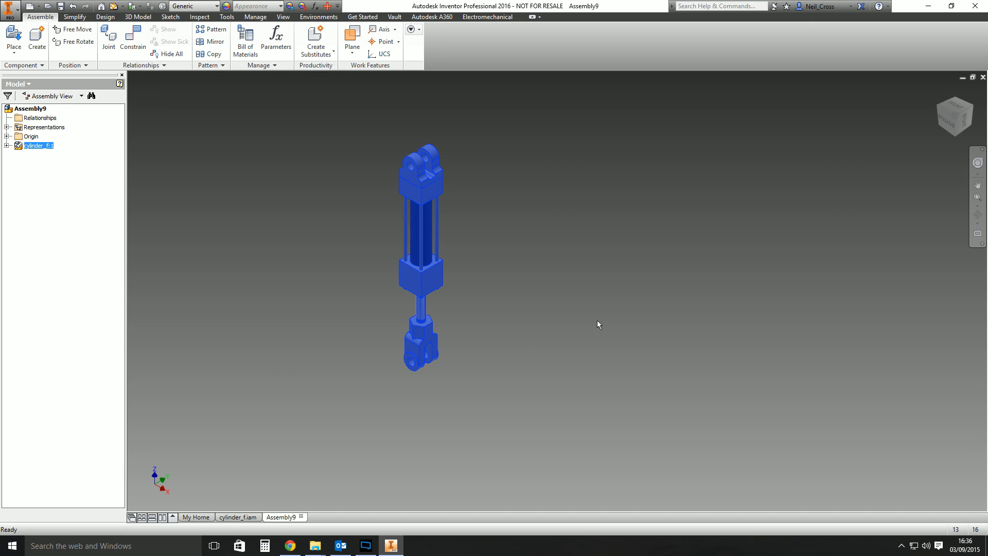
{"action": "left_click", "coordinate": [497, 317]}
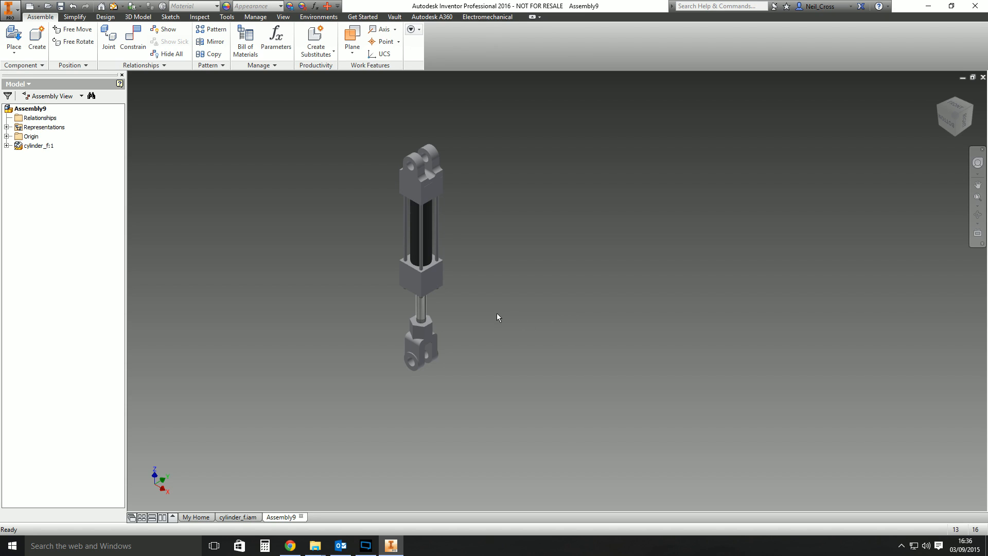
{"action": "mouse_move", "coordinate": [487, 322]}
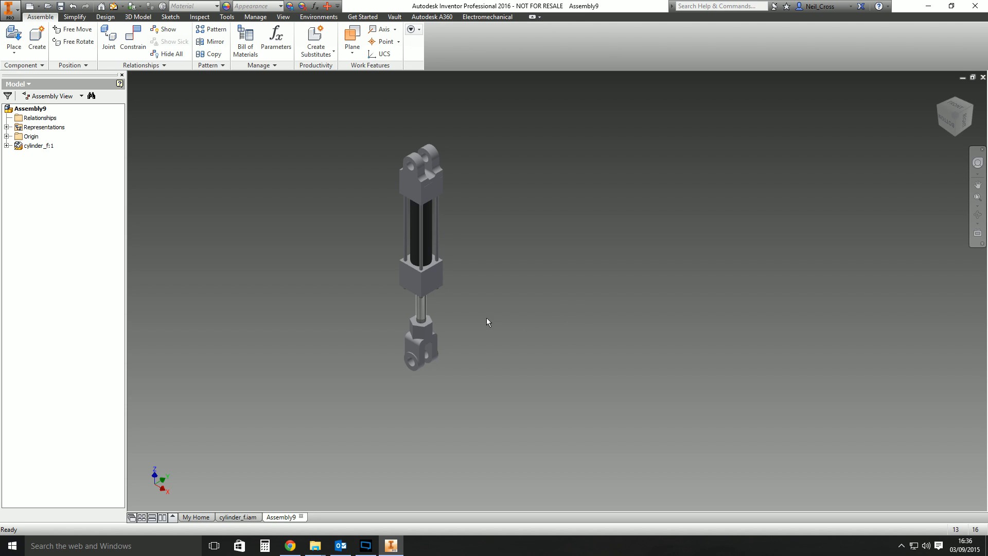
{"action": "mouse_move", "coordinate": [391, 334]}
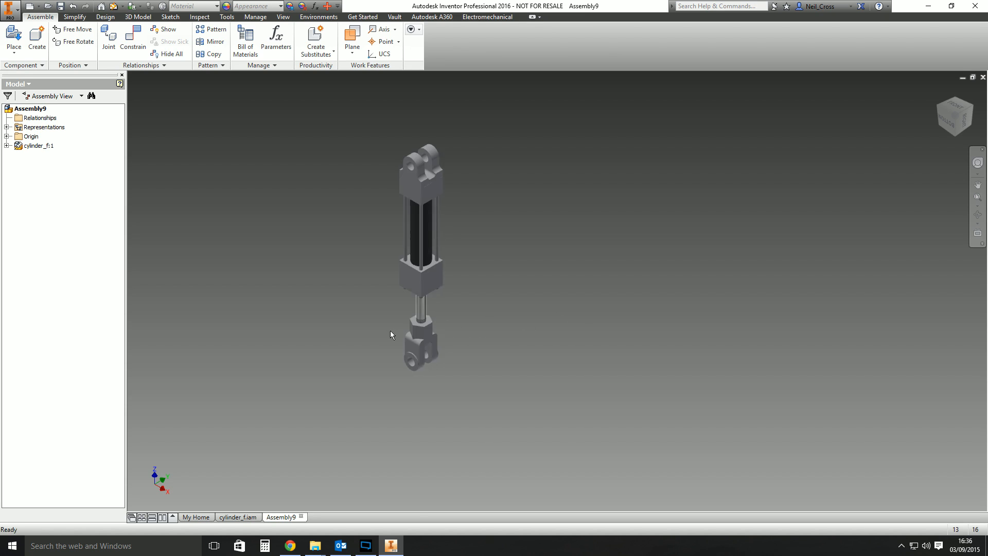
{"action": "mouse_move", "coordinate": [246, 245]}
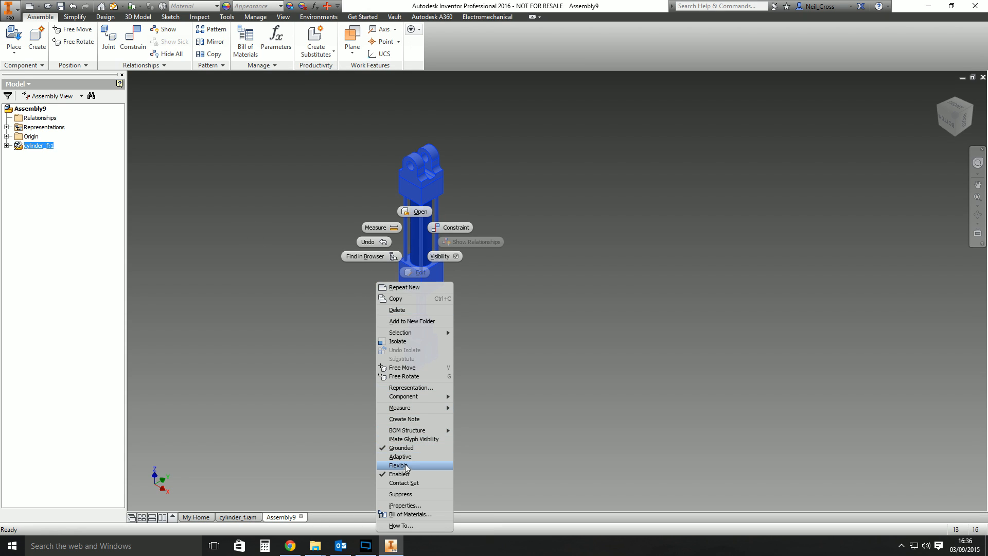
Step: Make cylinder_f:1 flexible and drag its rod-end clevis to a slightly extended piston position
{"action": "left_click", "coordinate": [402, 465]}
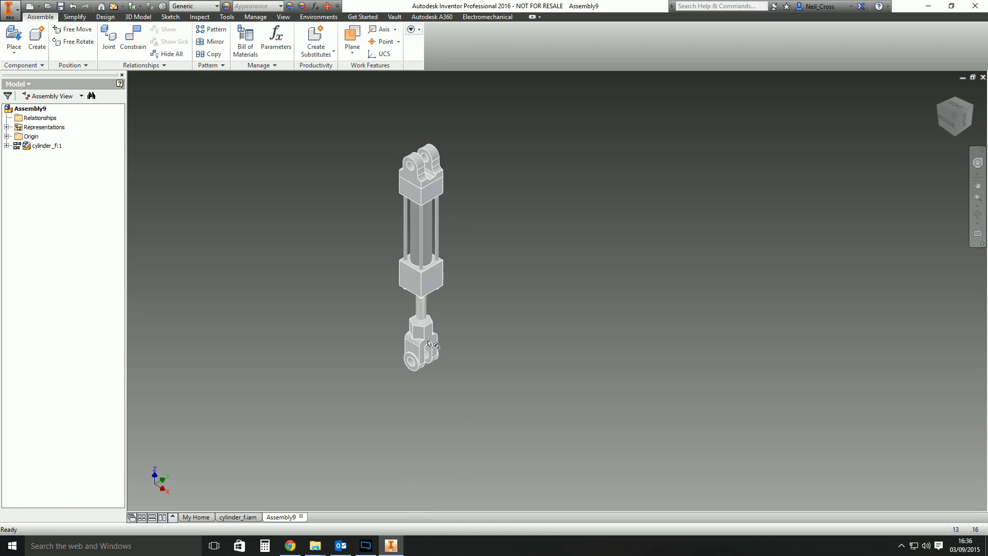
{"action": "left_click", "coordinate": [420, 344]}
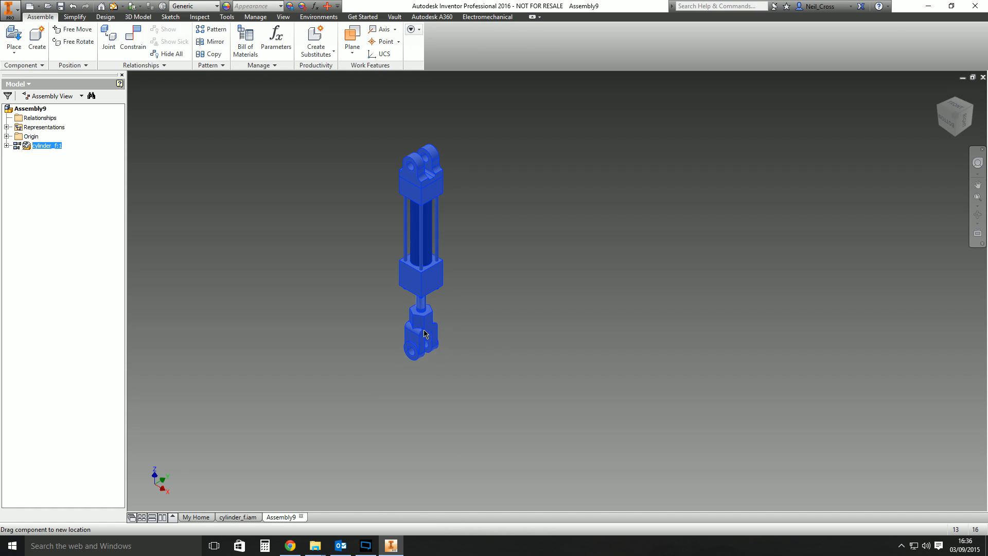
{"action": "left_click", "coordinate": [302, 310]}
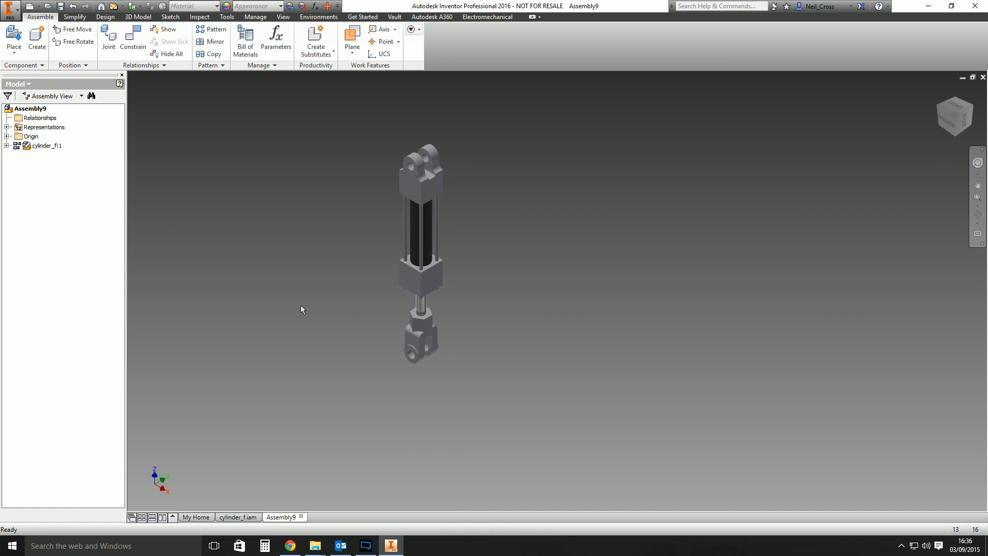
Step: Select cylinder_f:1 in the browser as the source for copying more instances
{"action": "left_click", "coordinate": [44, 145]}
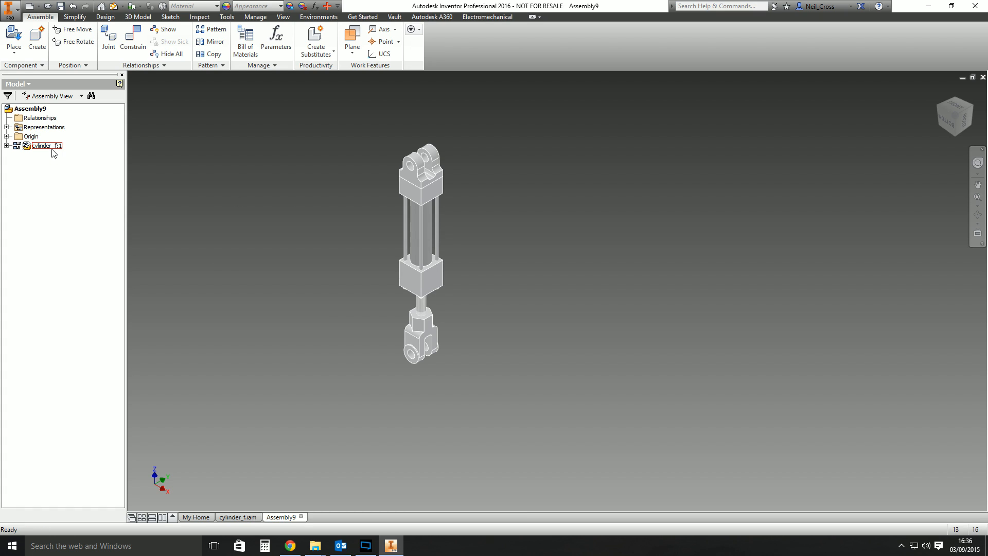
{"action": "mouse_move", "coordinate": [41, 153]}
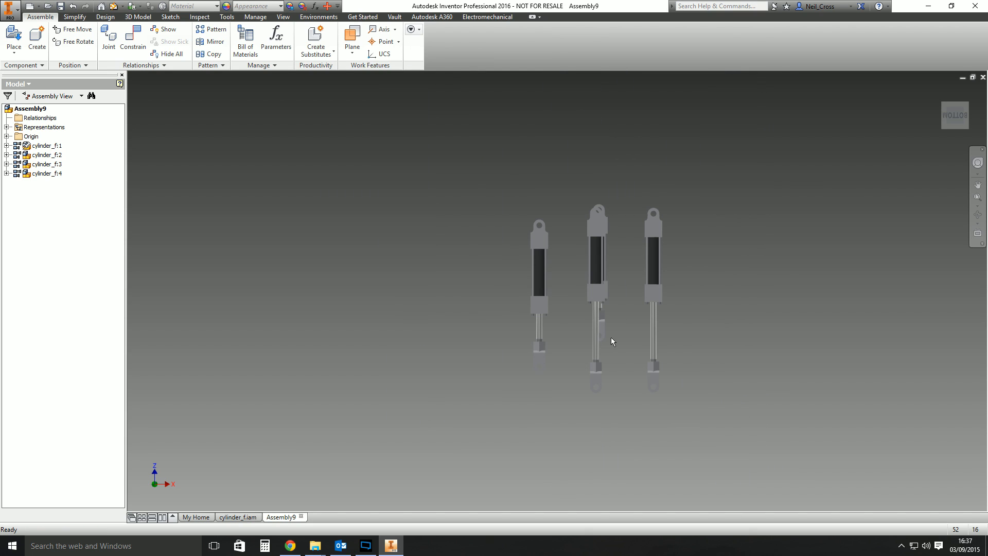
{"action": "mouse_move", "coordinate": [643, 308]}
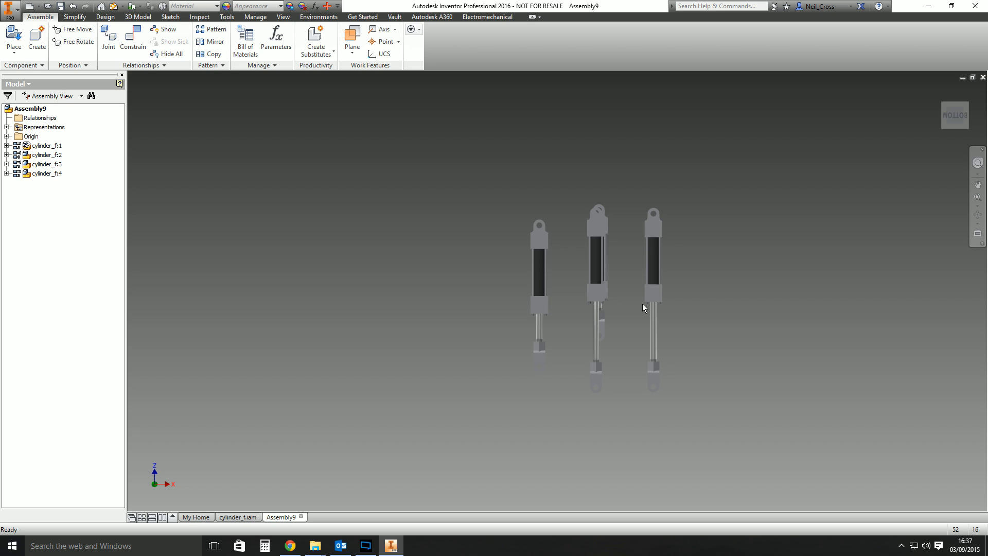
{"action": "mouse_move", "coordinate": [555, 305]}
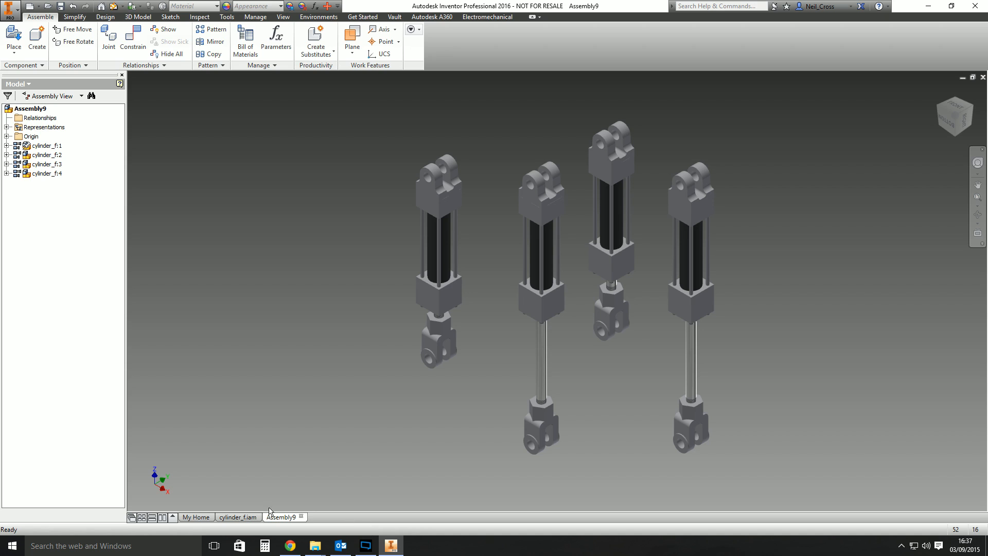
Step: Activate the contact solver in cylinder_f.iam, then activate it in Assembly9 as well
{"action": "left_click", "coordinate": [237, 516]}
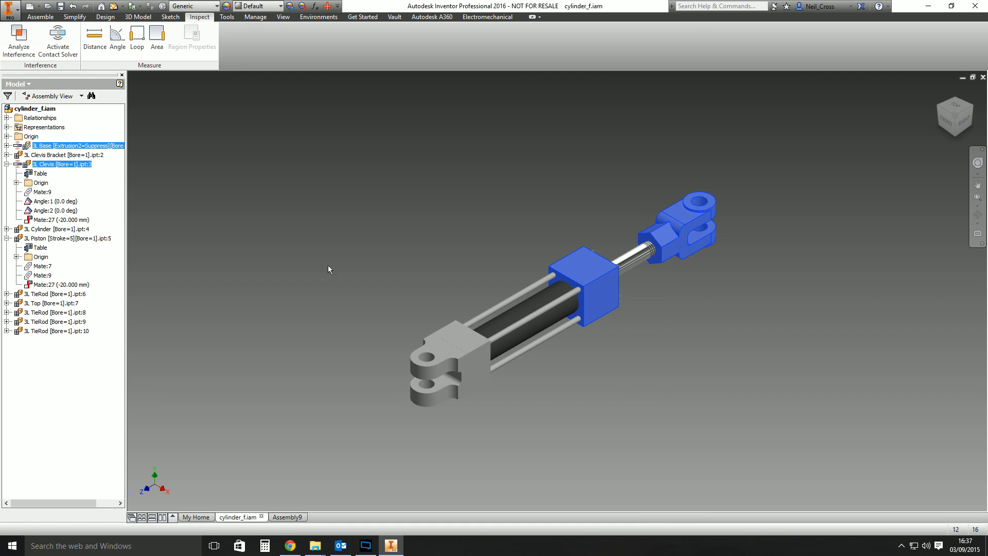
{"action": "left_click", "coordinate": [60, 164]}
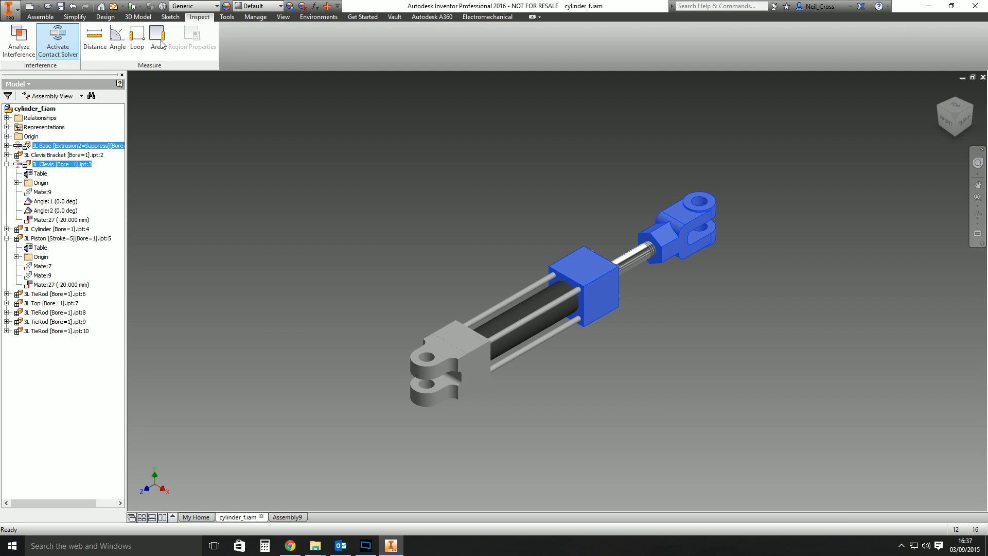
{"action": "mouse_move", "coordinate": [471, 178]}
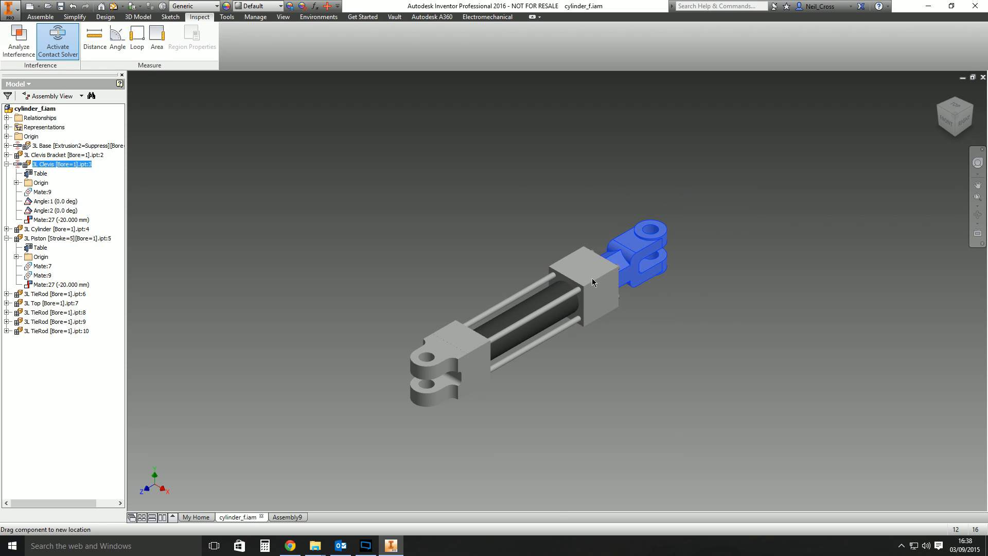
{"action": "left_click", "coordinate": [281, 517]}
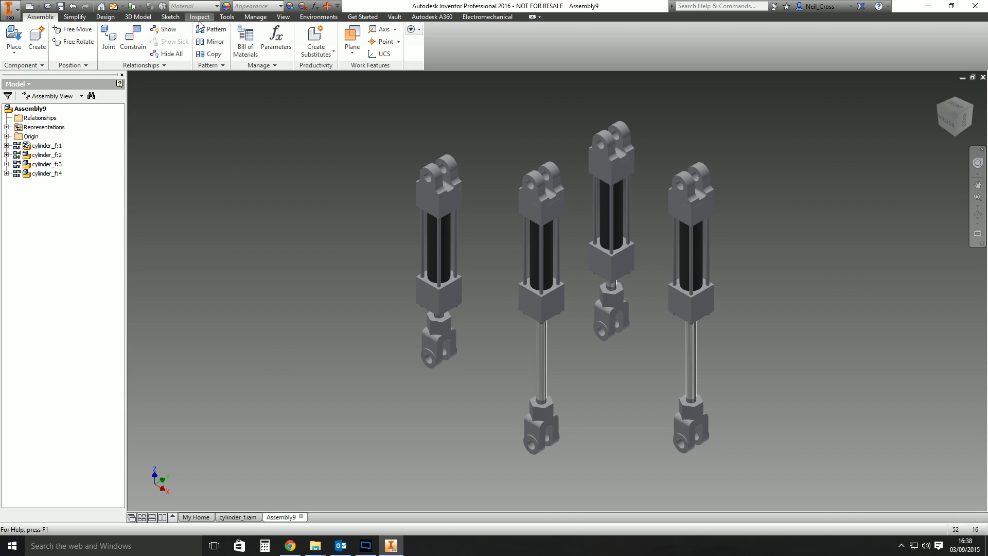
{"action": "left_click", "coordinate": [200, 18]}
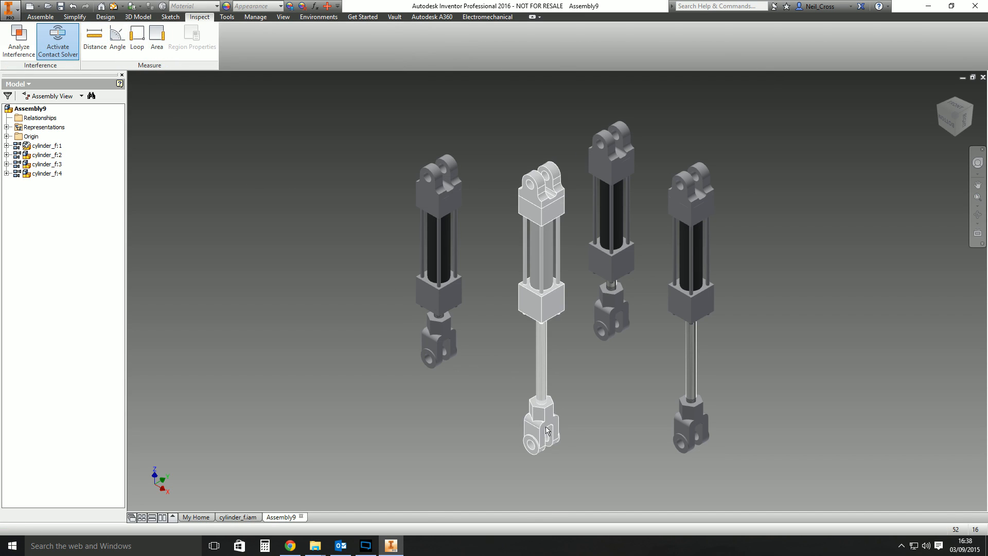